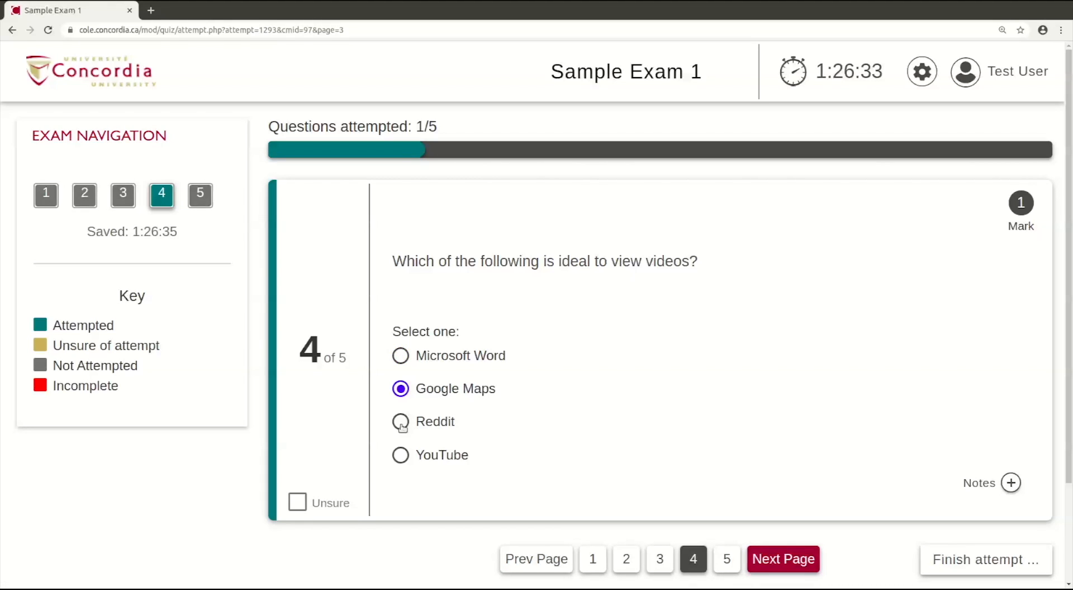
- Return from question 4 to question 3 via the exam page navigation
{"action": "left_click", "coordinate": [400, 422]}
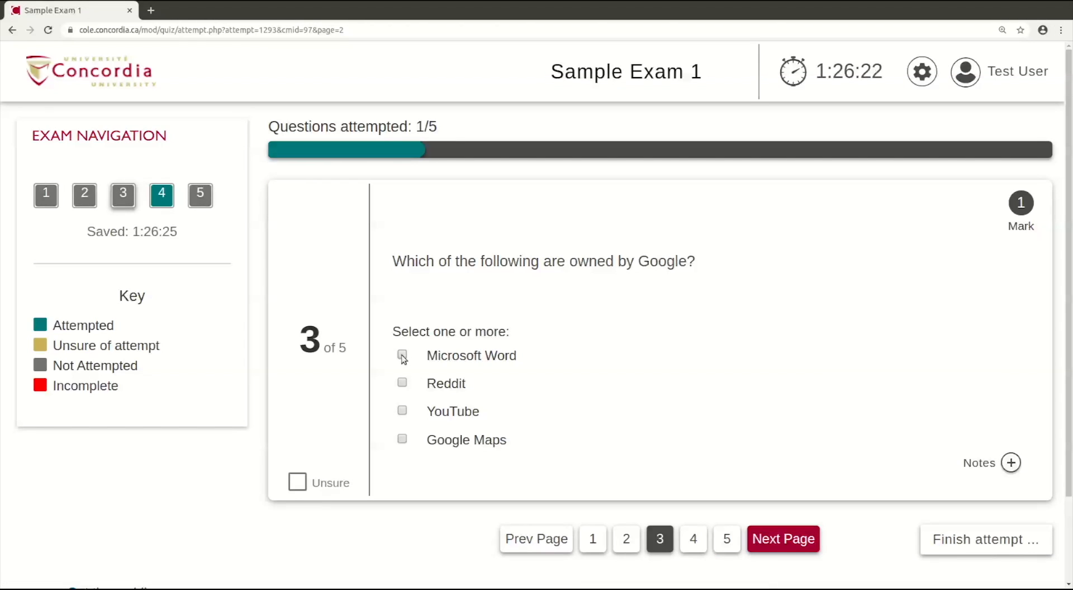
- Tick Microsoft Word for question 3, then toggle the Unsure flag on and back off
{"action": "left_click", "coordinate": [401, 355]}
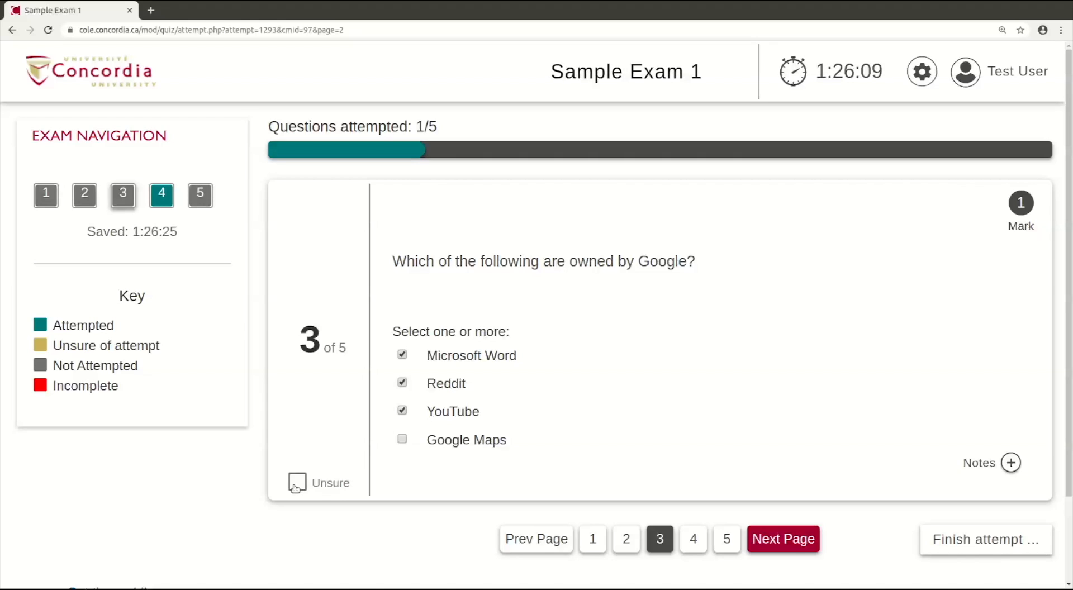
{"action": "left_click", "coordinate": [297, 483]}
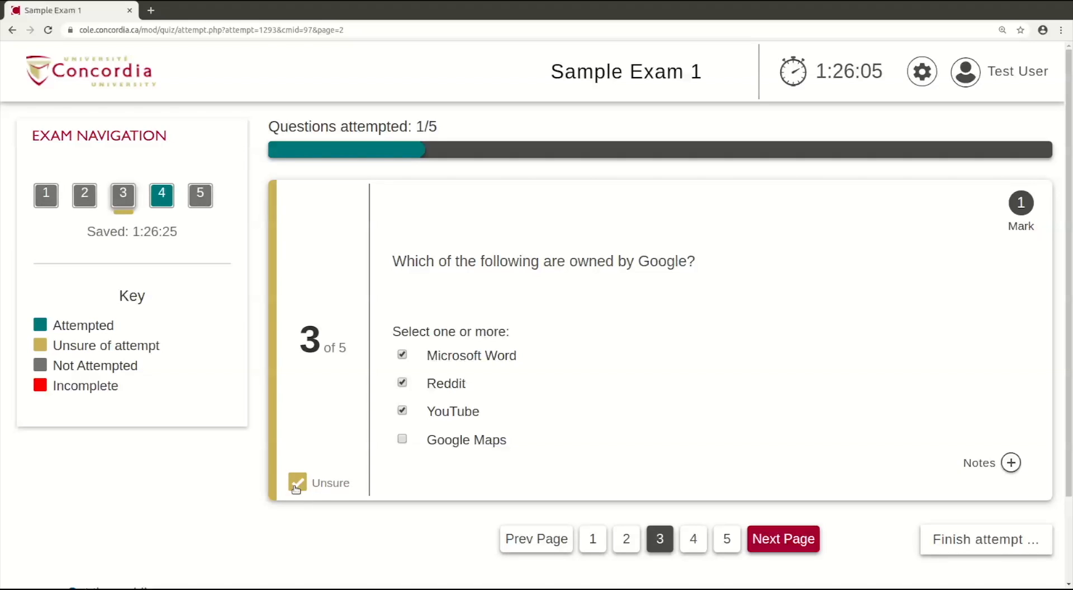
{"action": "left_click", "coordinate": [297, 483]}
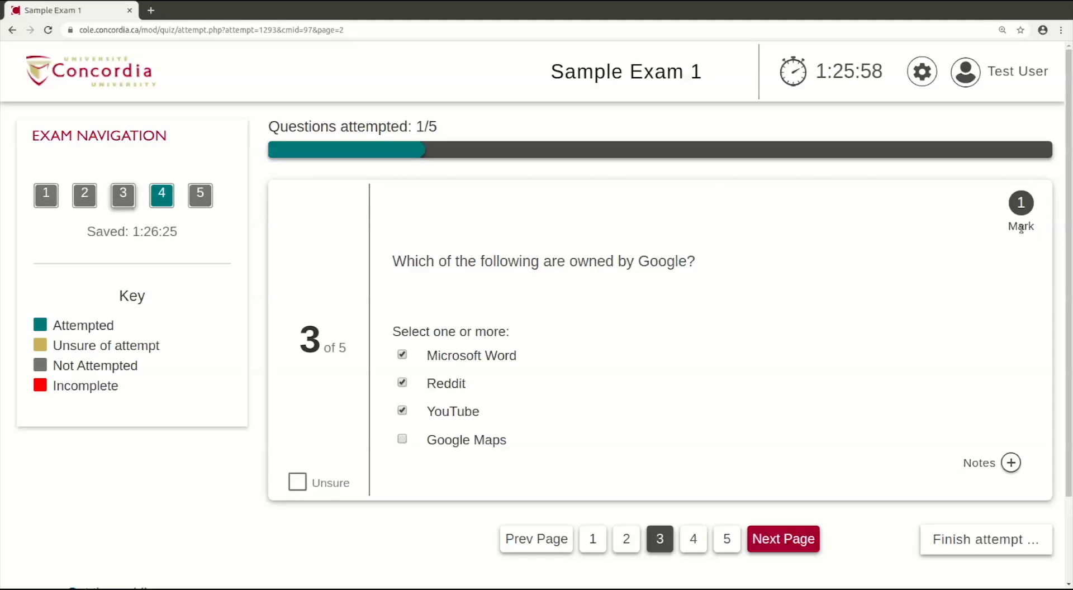
{"action": "mouse_move", "coordinate": [852, 267]}
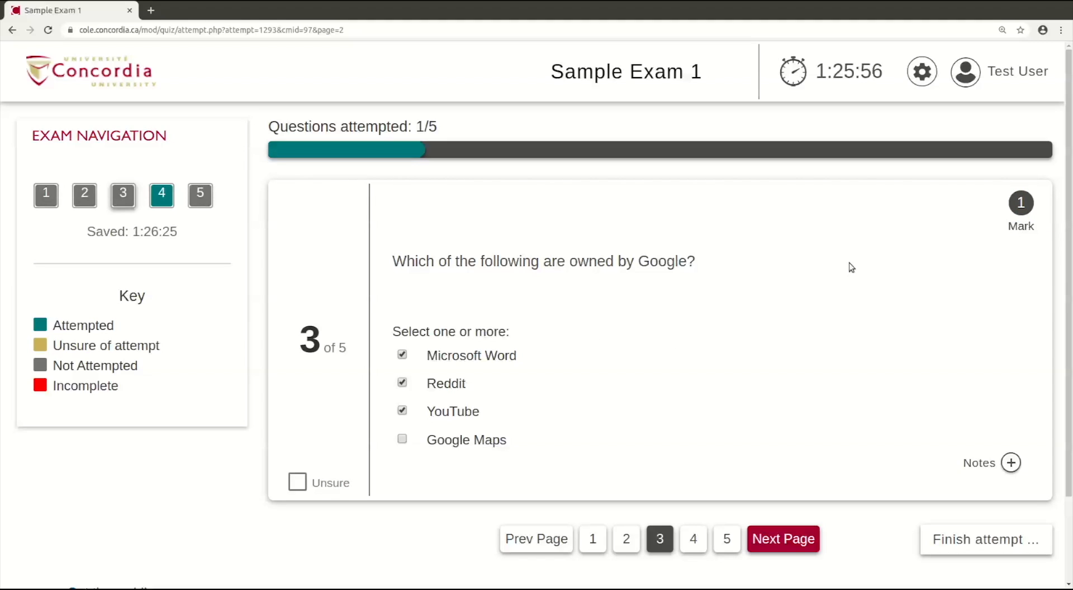
{"action": "mouse_move", "coordinate": [697, 288]}
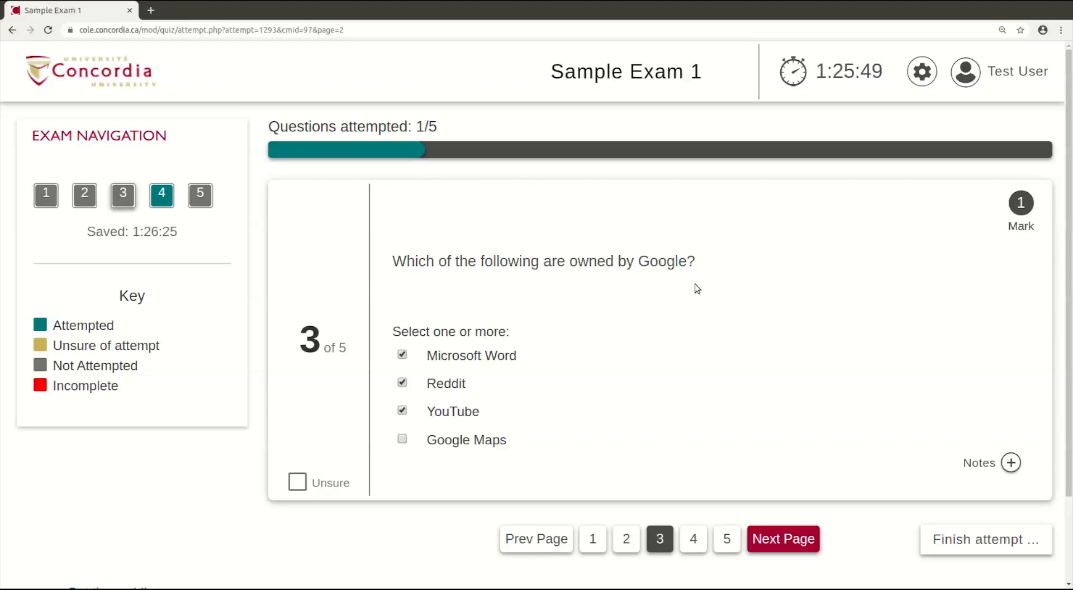
{"action": "mouse_move", "coordinate": [361, 236]}
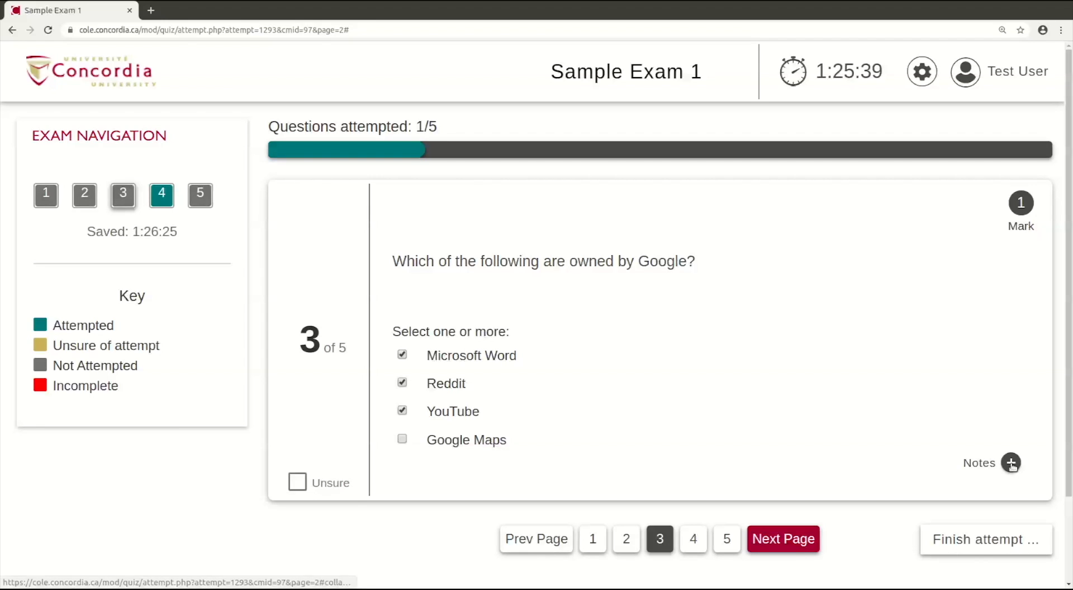
- Write "not sure. need to review" in question 3's notes and collapse the notes panel
{"action": "left_click", "coordinate": [1011, 462]}
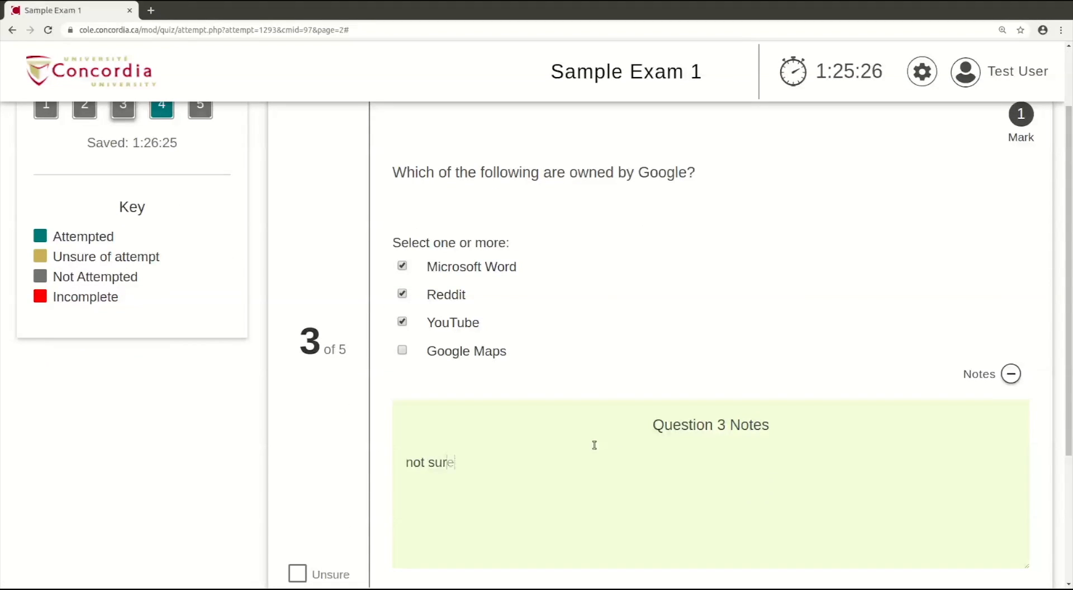
{"action": "type", "text": ". need to review"}
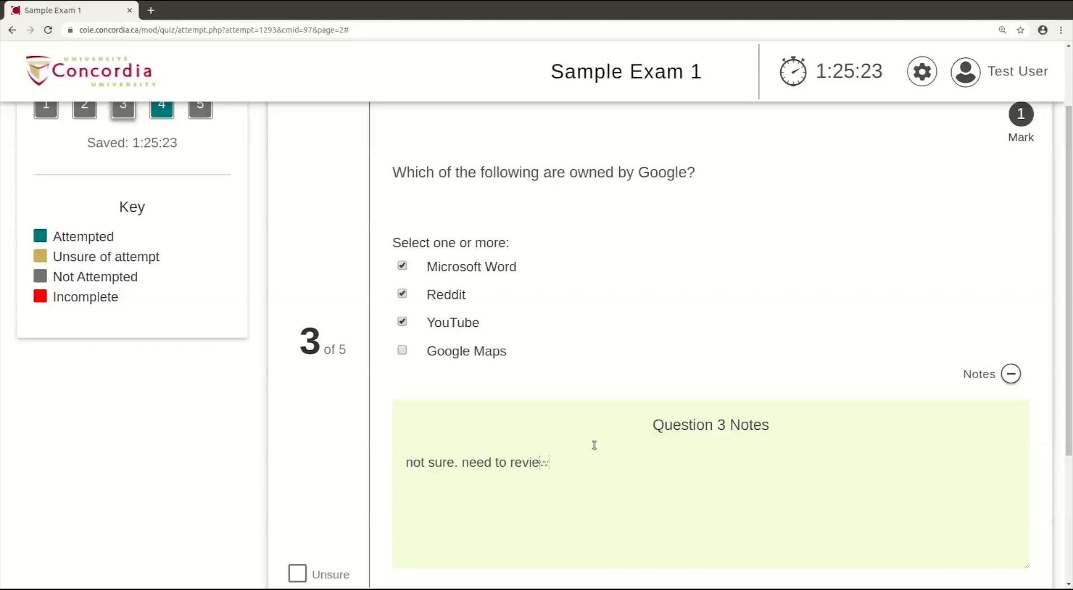
{"action": "left_click", "coordinate": [1011, 373]}
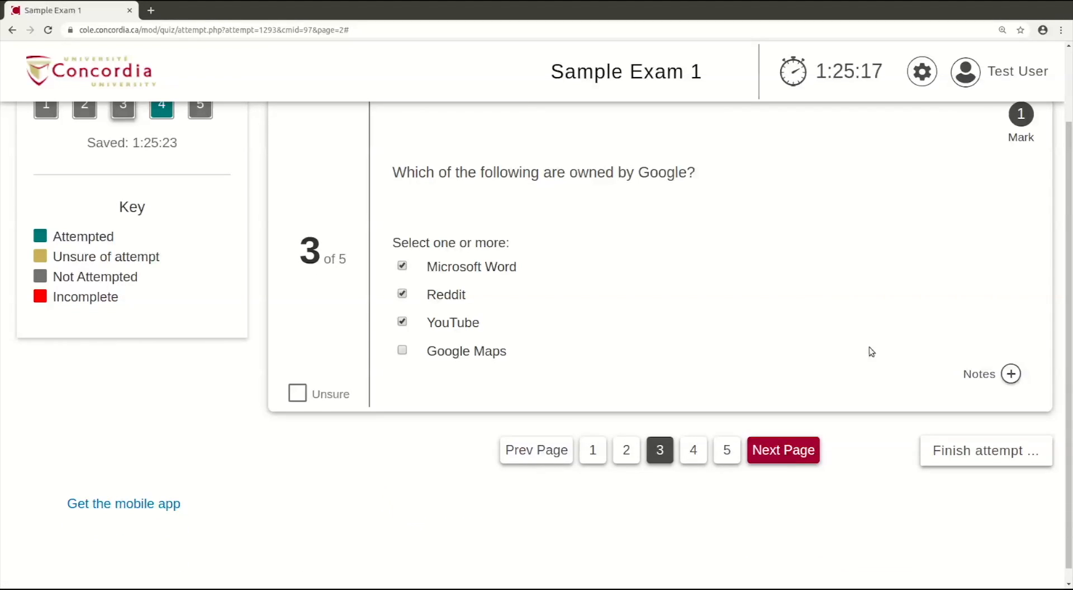
{"action": "scroll", "scroll_direction": "up", "scroll_amount": 3}
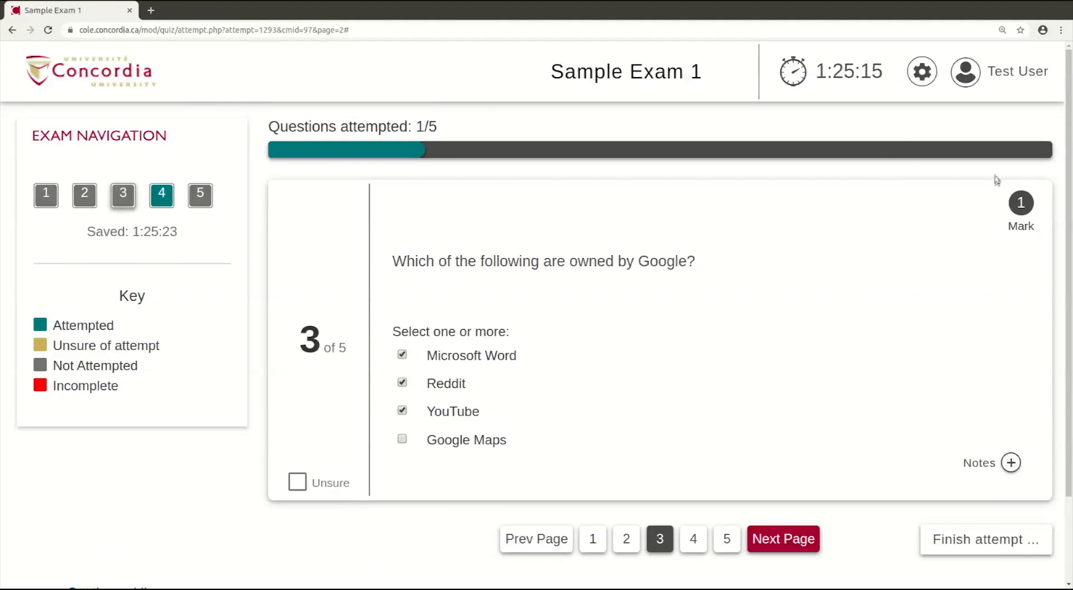